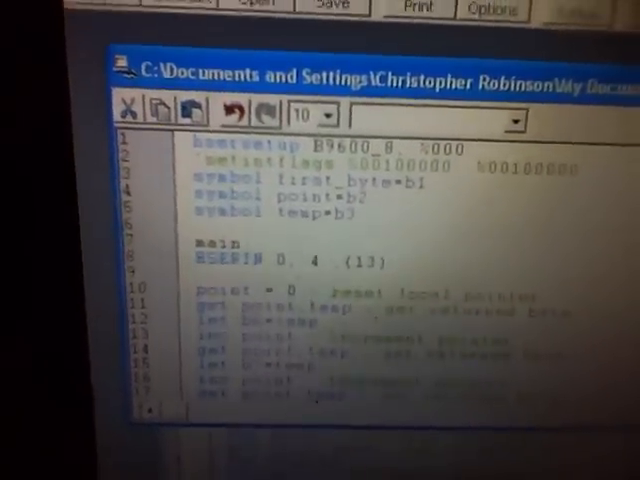
pyautogui.scroll(-3)
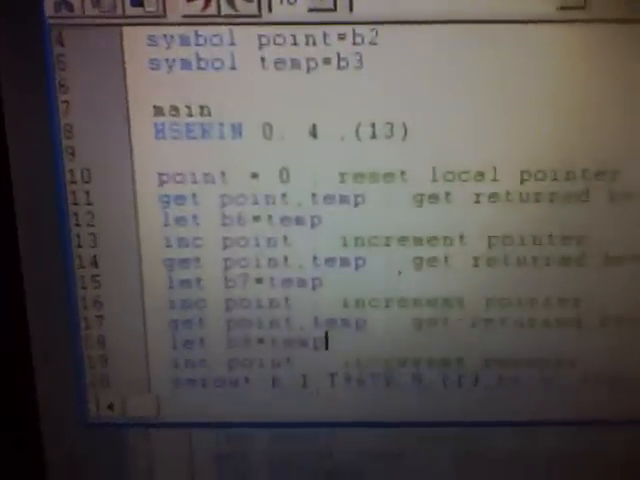